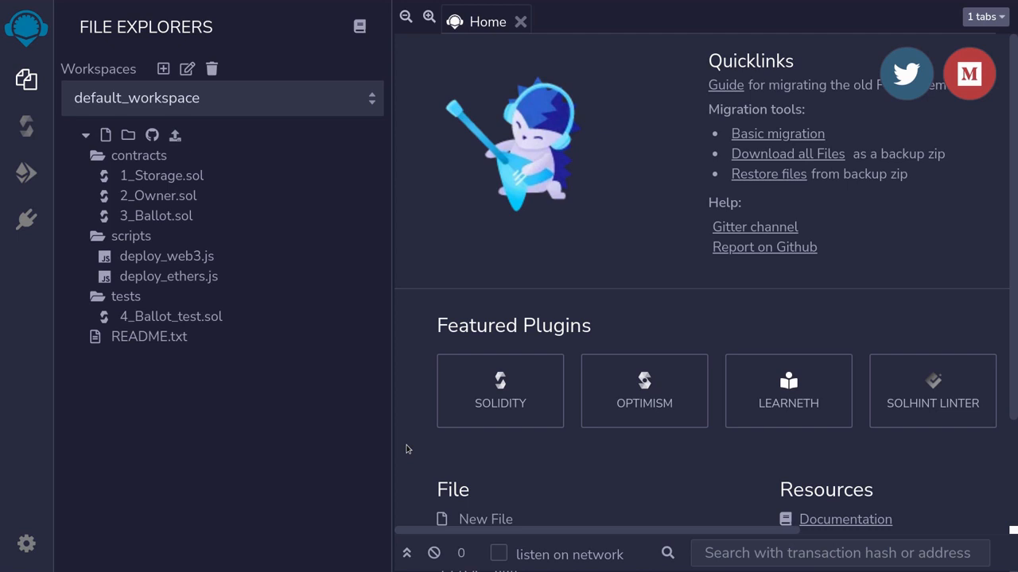
mouse_move(47, 78)
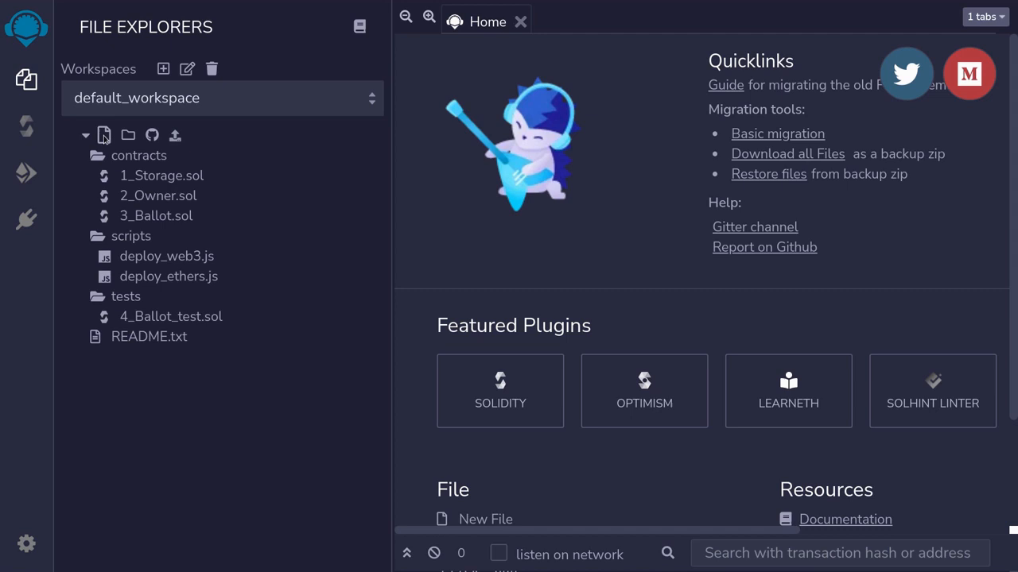
- Create a new file HelloWorld.sol in the default workspace and open it
left_click(105, 136)
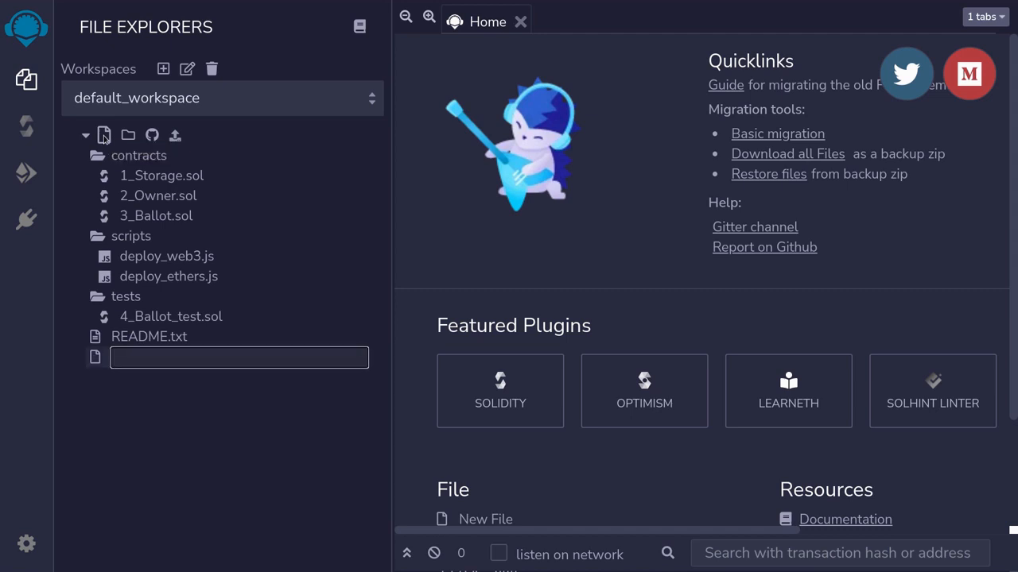
type("HelloWorld")
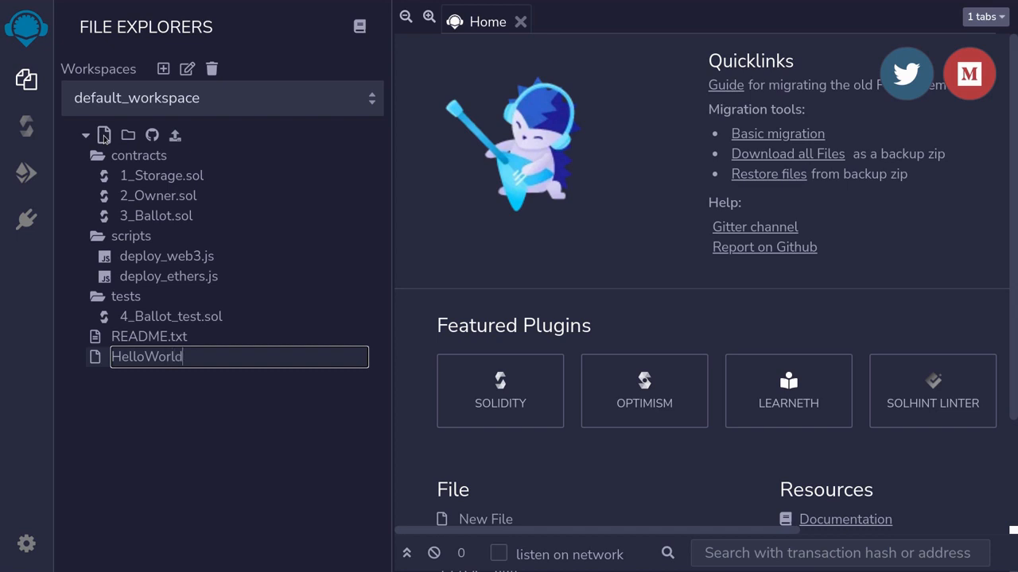
type(".sol")
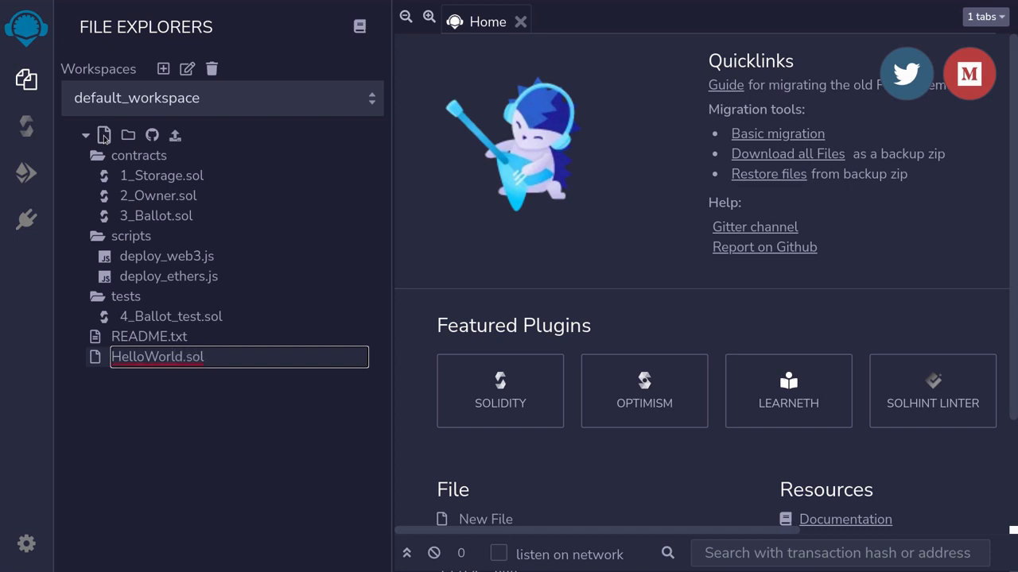
key("Enter")
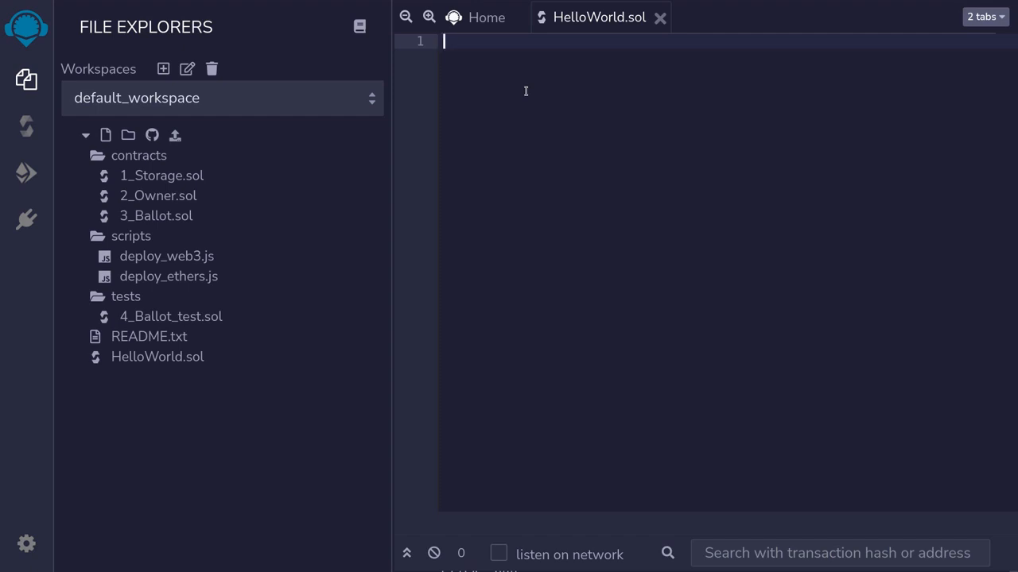
mouse_move(507, 96)
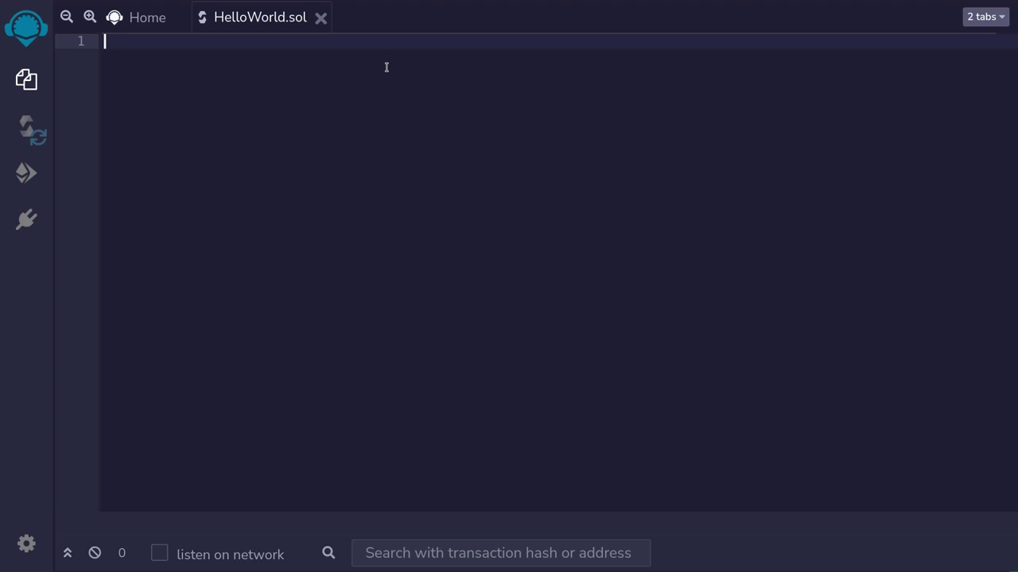
- Write '// SPDX-License-Identifier: MIT' on line 1 and start a new line
type("// SPDX-License-Identifier: MIT")
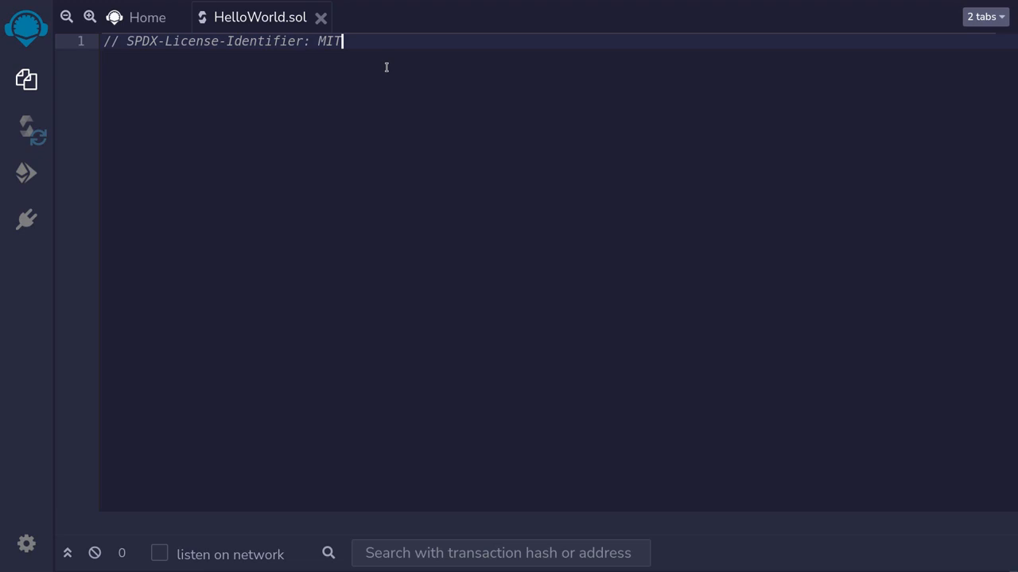
key("Enter")
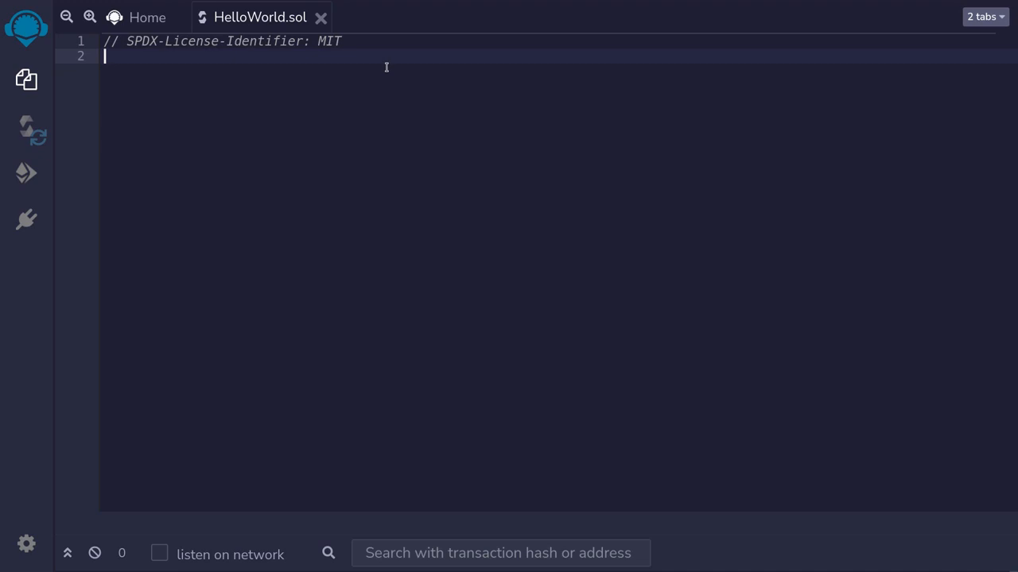
- Write 'pragma solidity ^0.8.7;' on line 2, followed by a blank line
type("pragma solid")
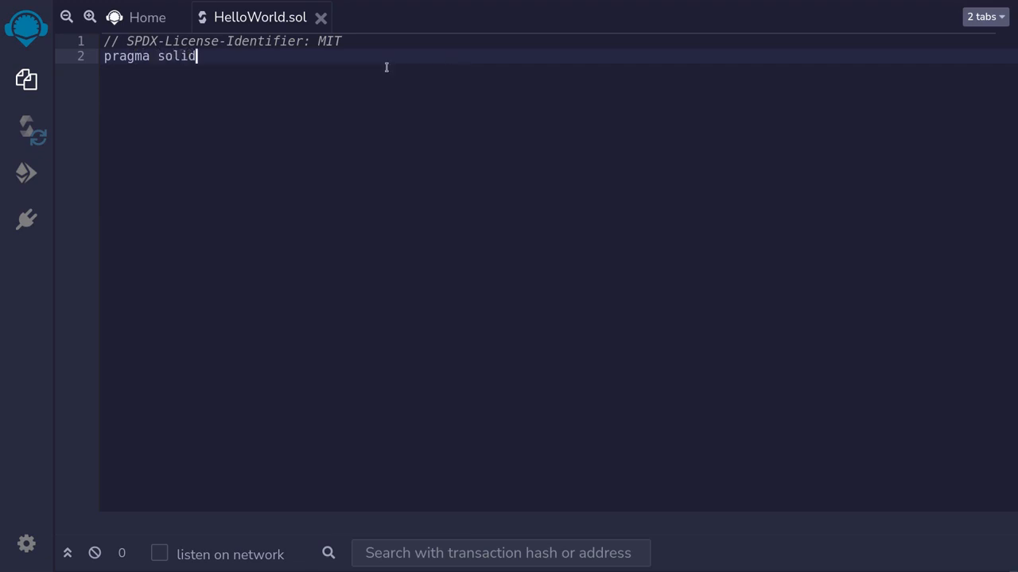
type("ity 0")
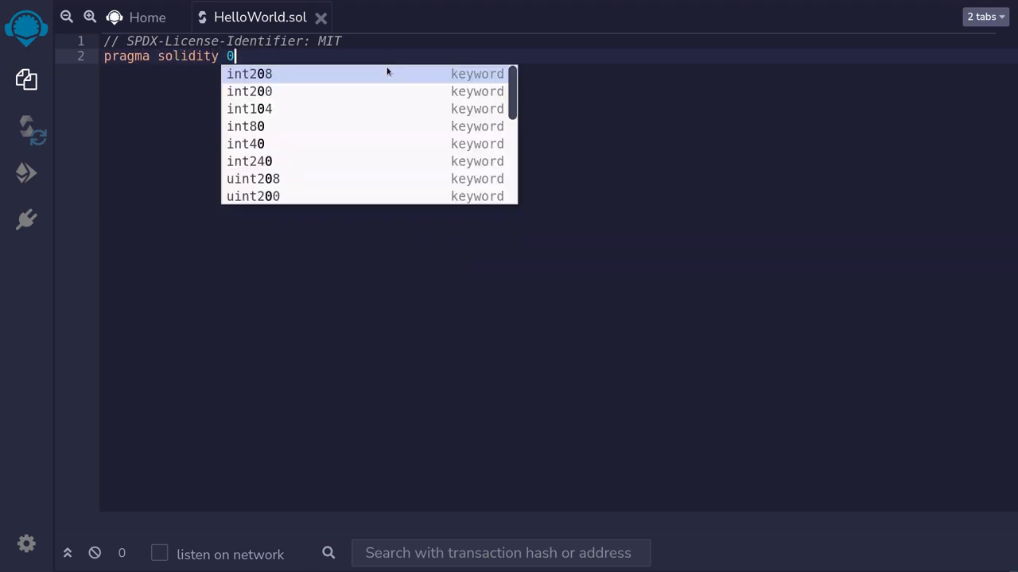
type(".8.7")
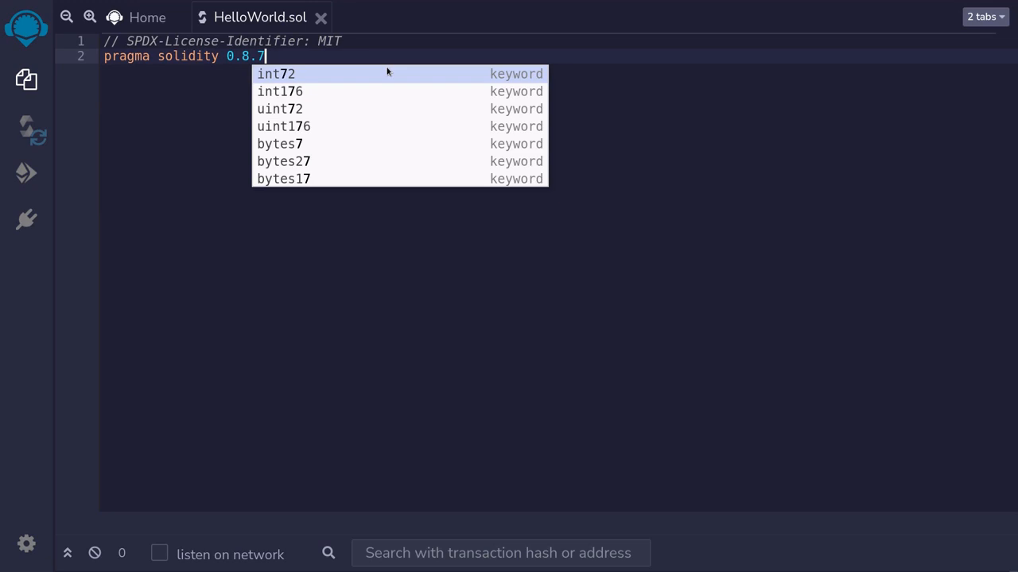
type(";")
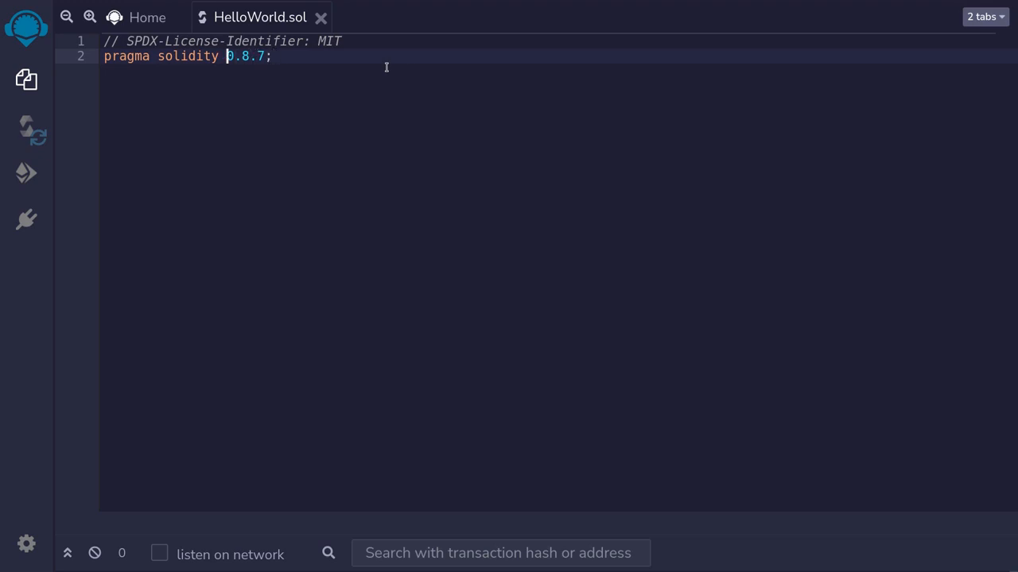
type("^")
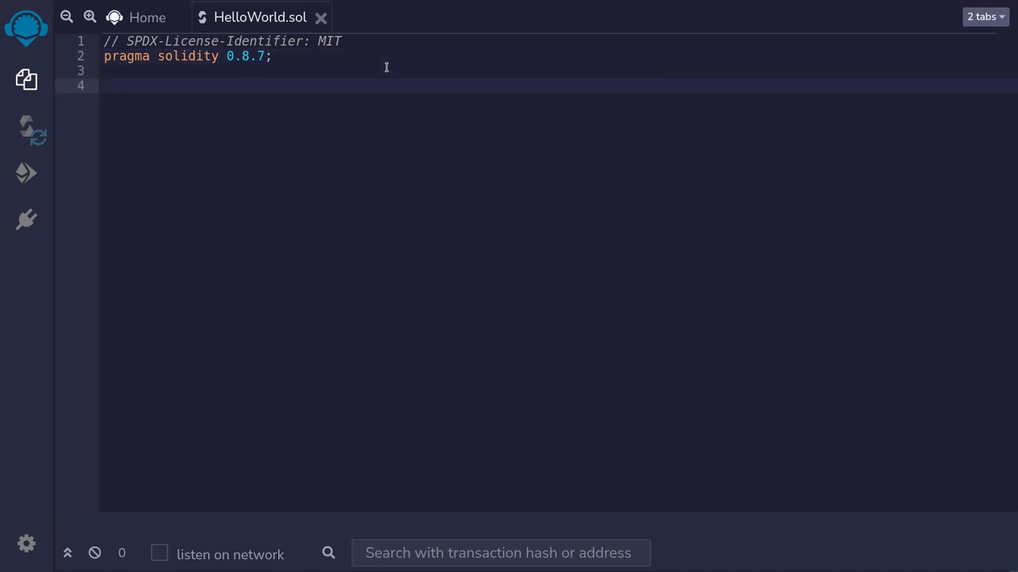
- Write an empty 'contract HelloWorld { }' block starting on line 4
type("contract")
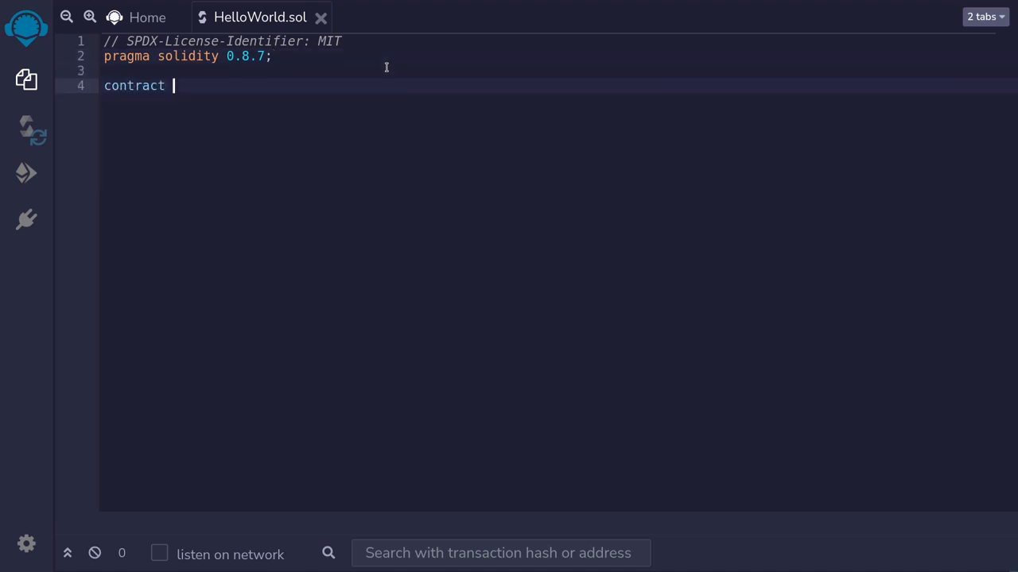
type("Hello")
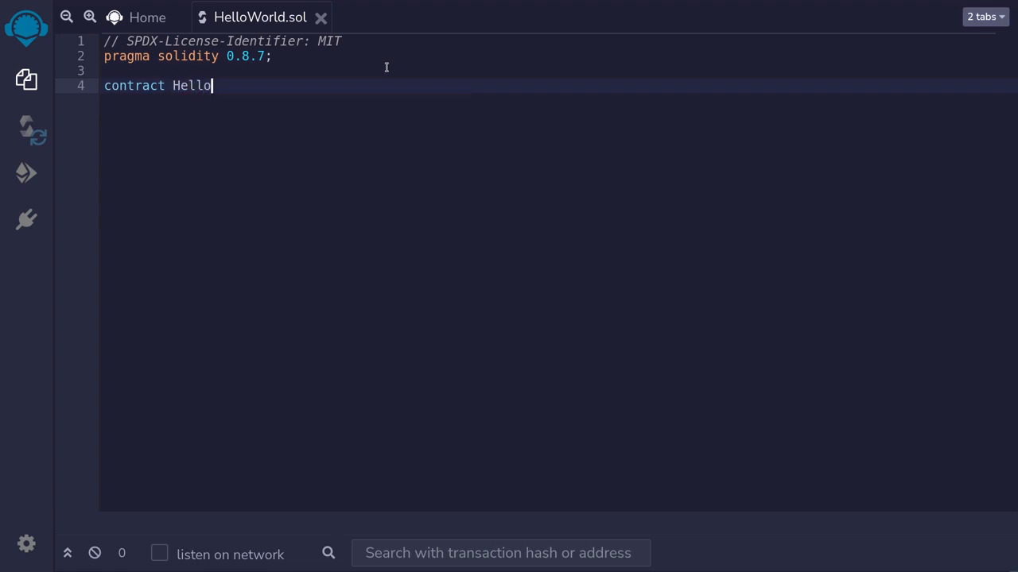
type("World")
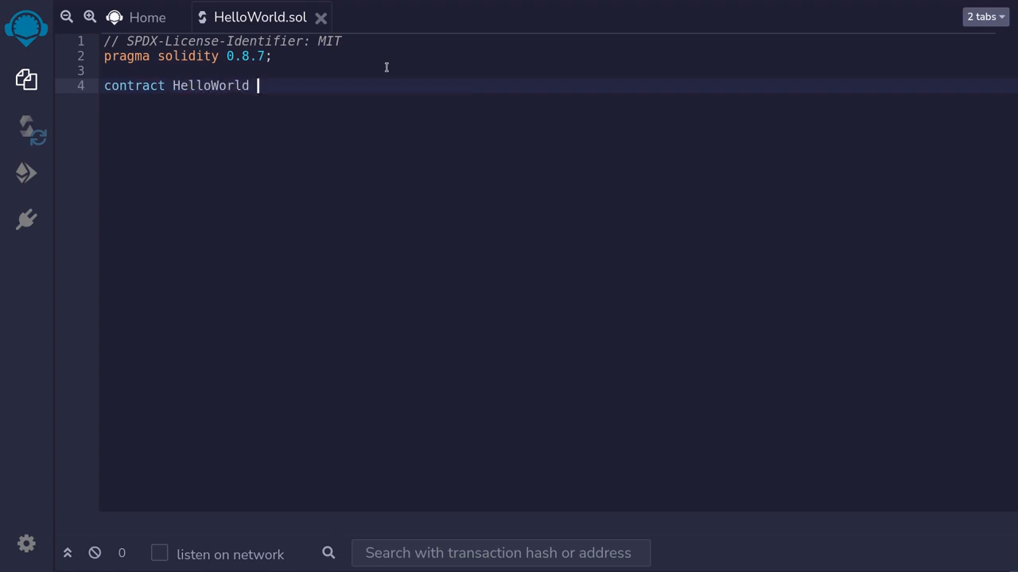
type("{")
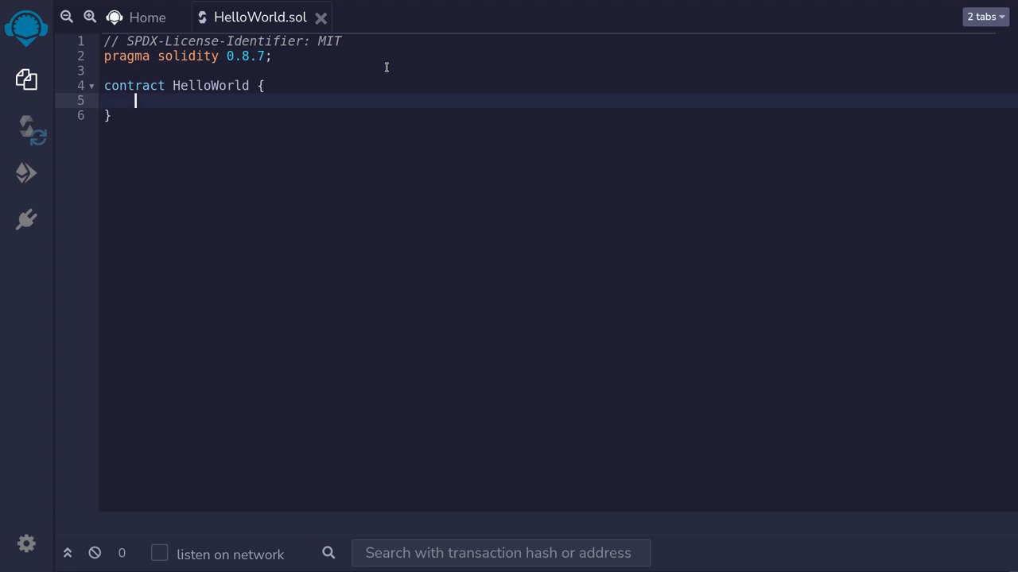
- Declare 'string public myString = "hello world";' on line 5 inside the contract
type("string")
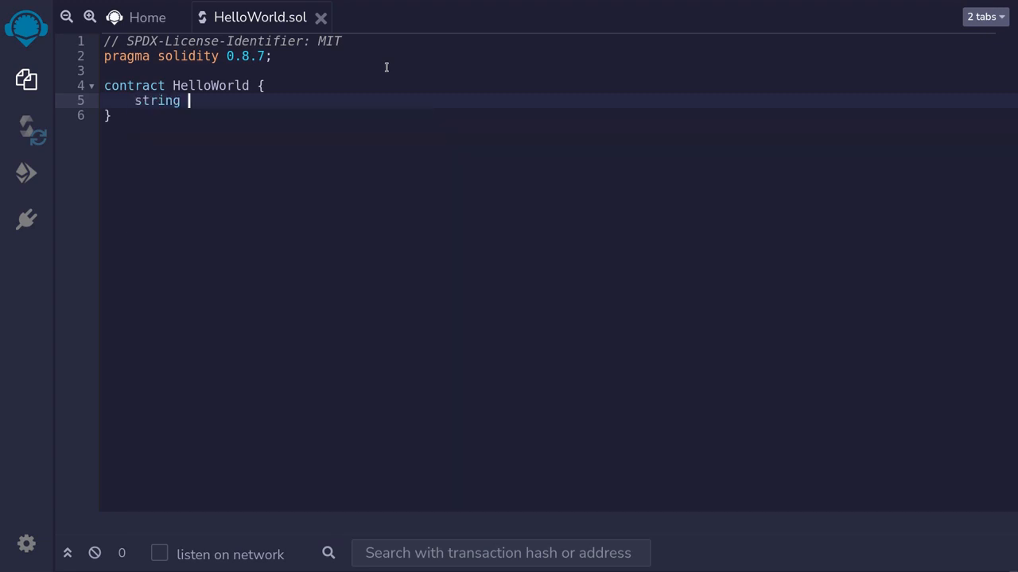
type("public")
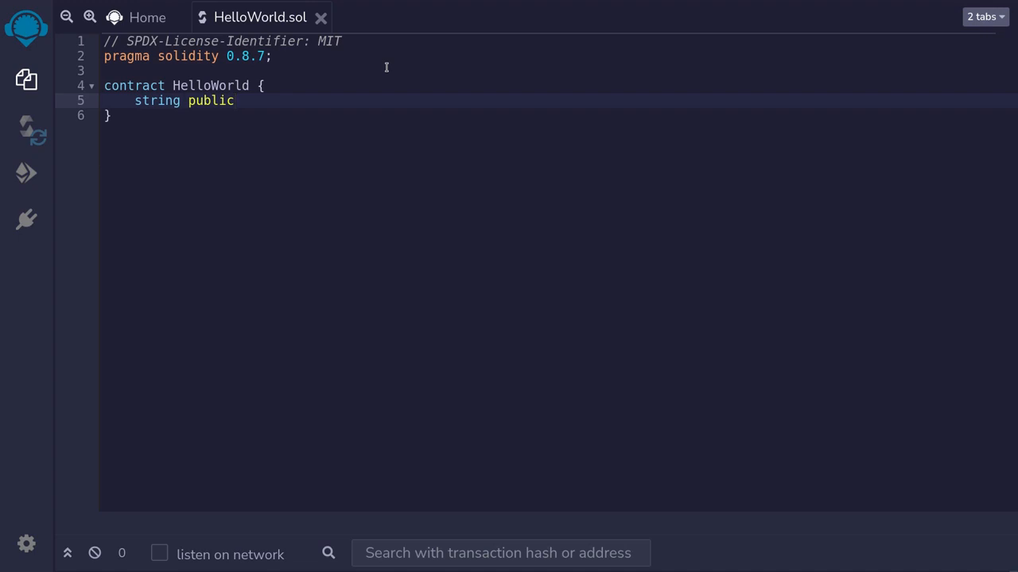
type("my")
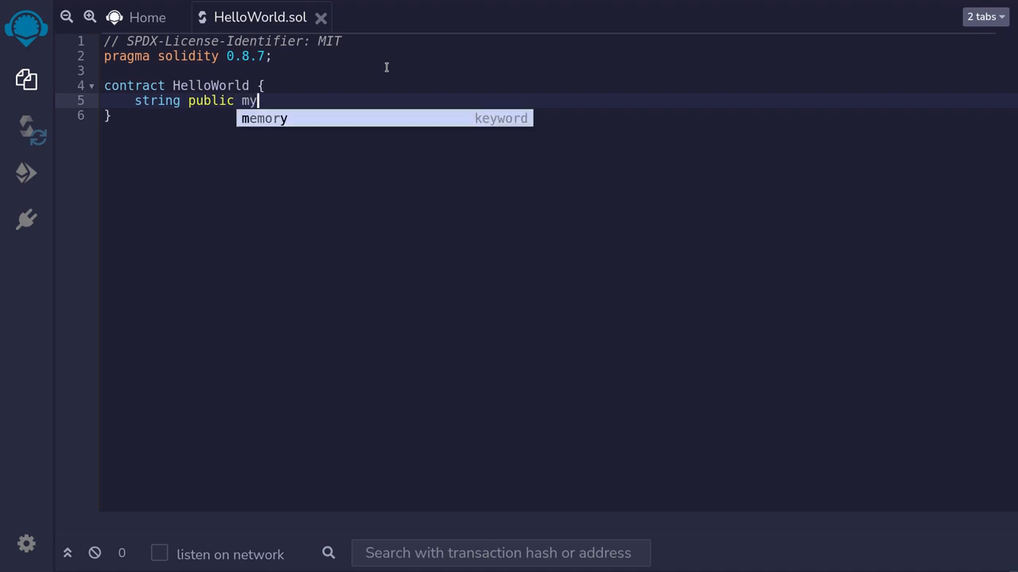
type("String")
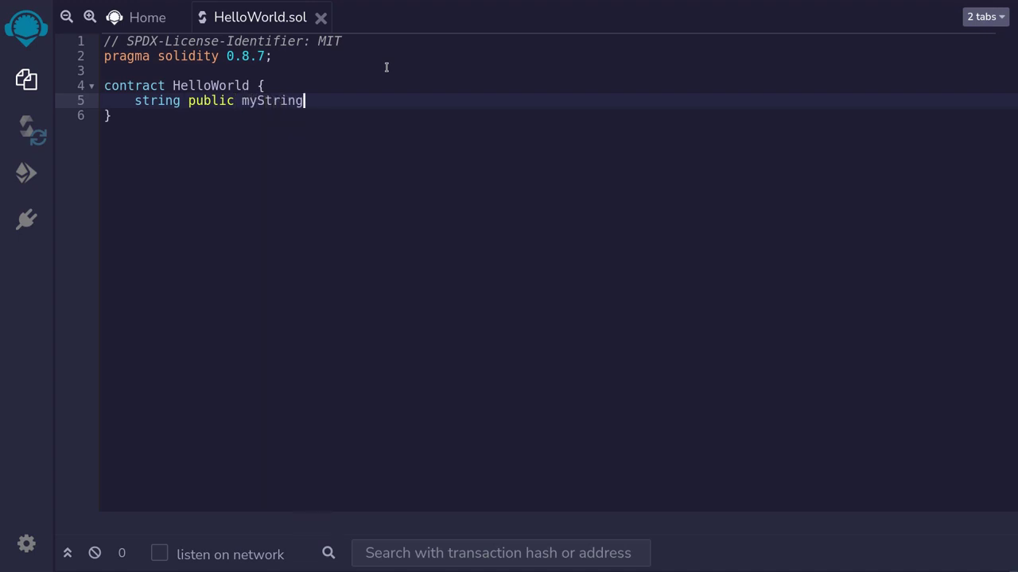
type("=")
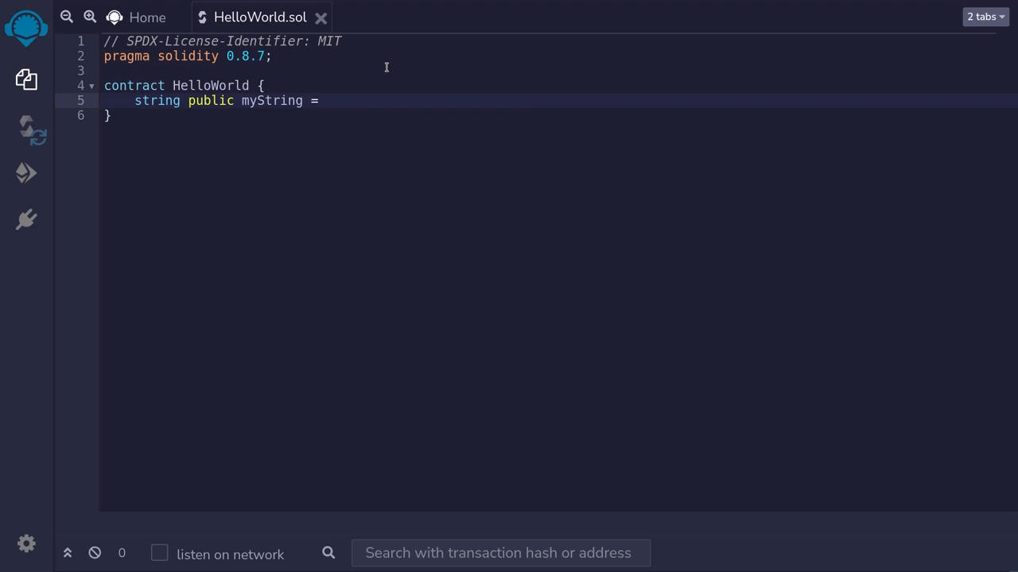
type("\"hello world\"")
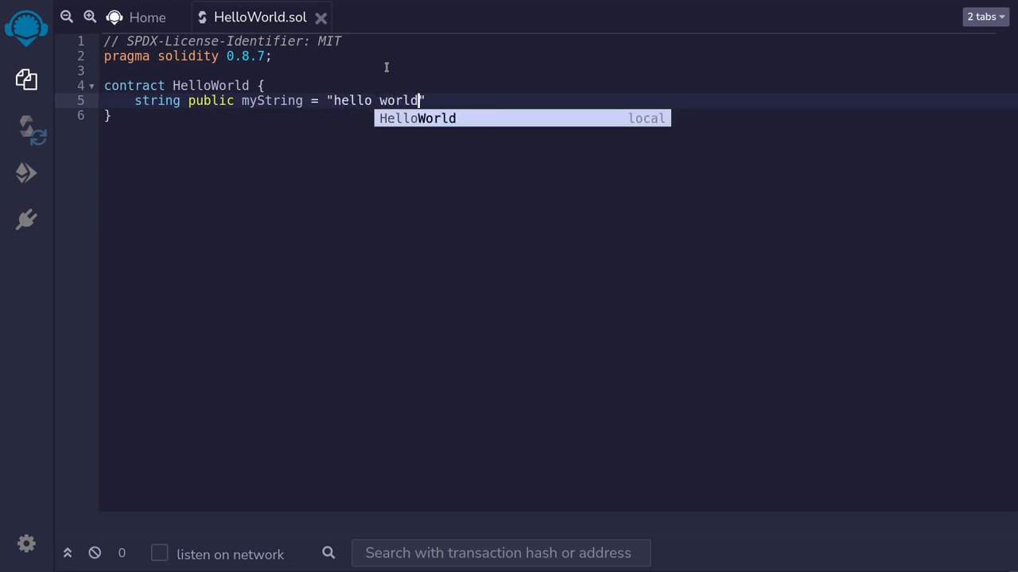
type("\";")
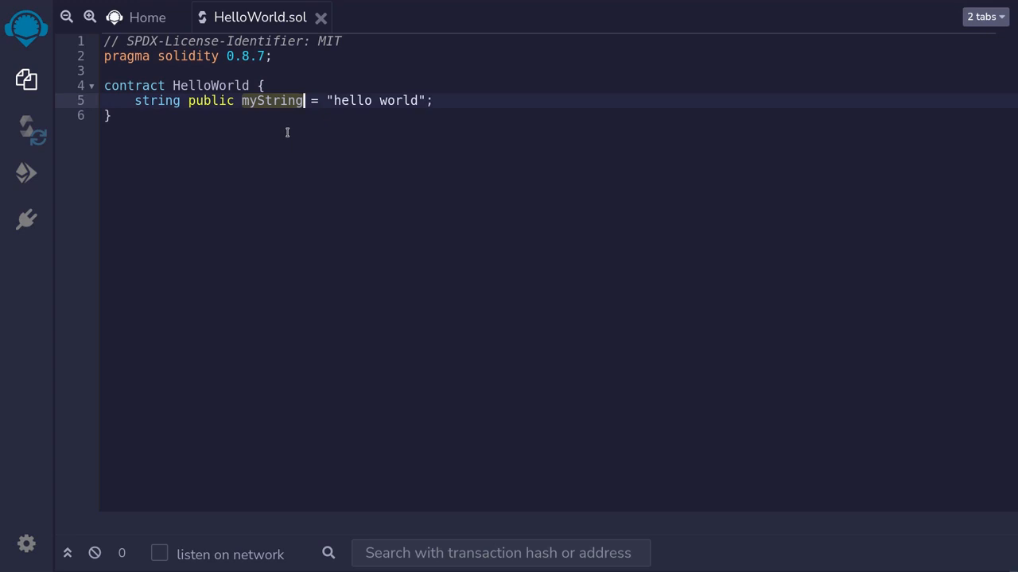
mouse_move(281, 115)
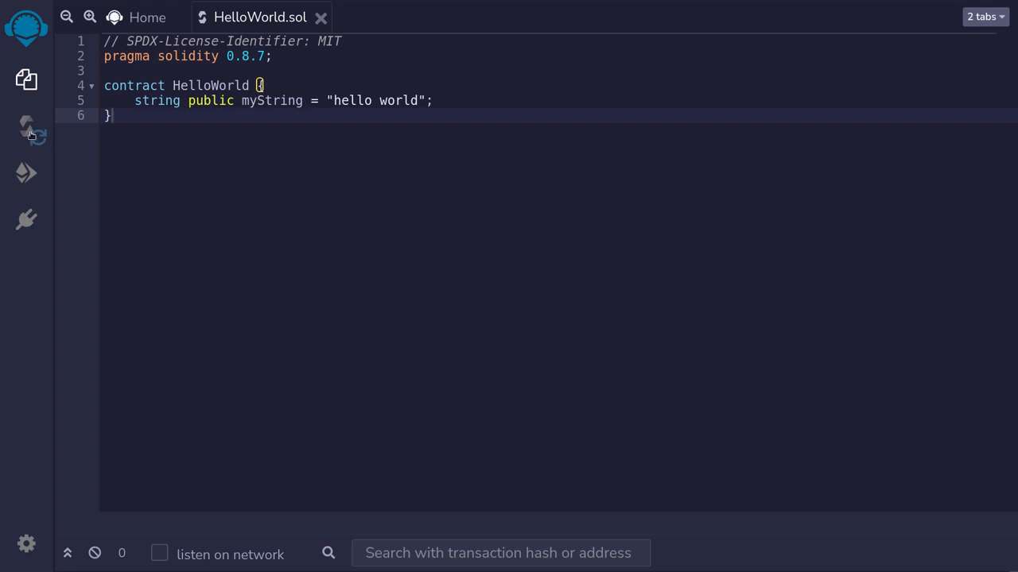
- Compile HelloWorld.sol in the Solidity Compiler, then go to Deploy & Run Transactions
left_click(25, 127)
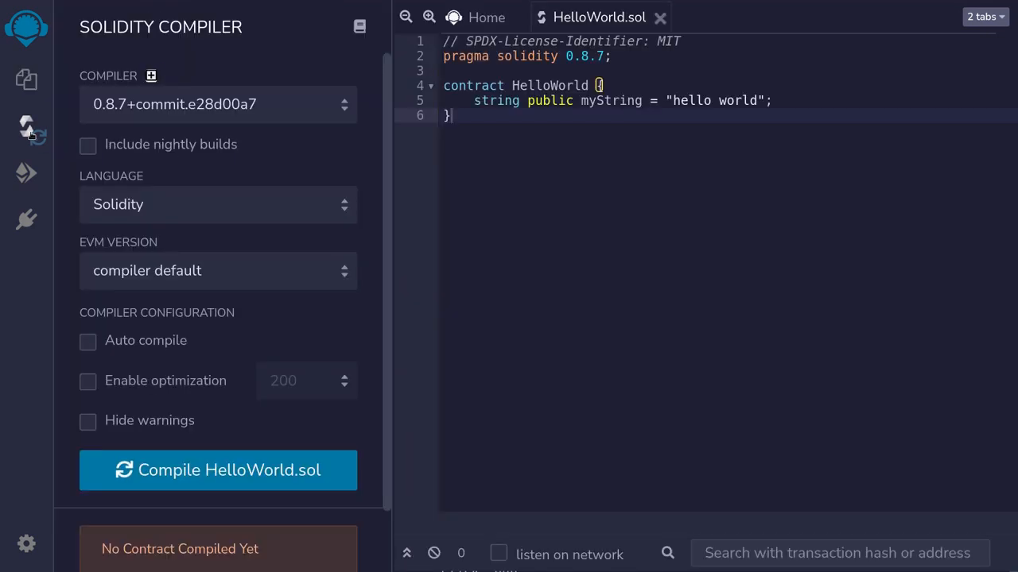
mouse_move(141, 119)
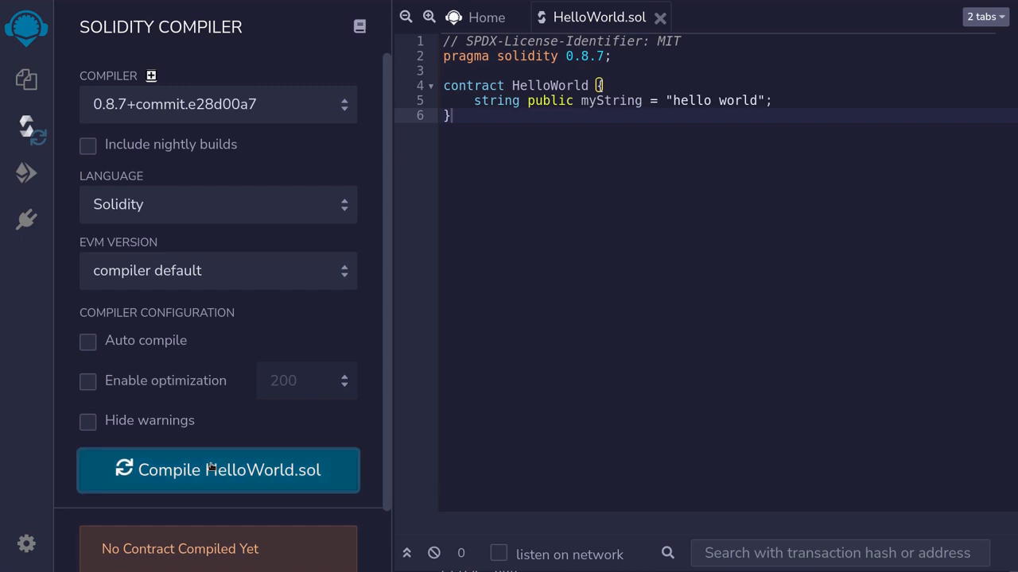
left_click(217, 471)
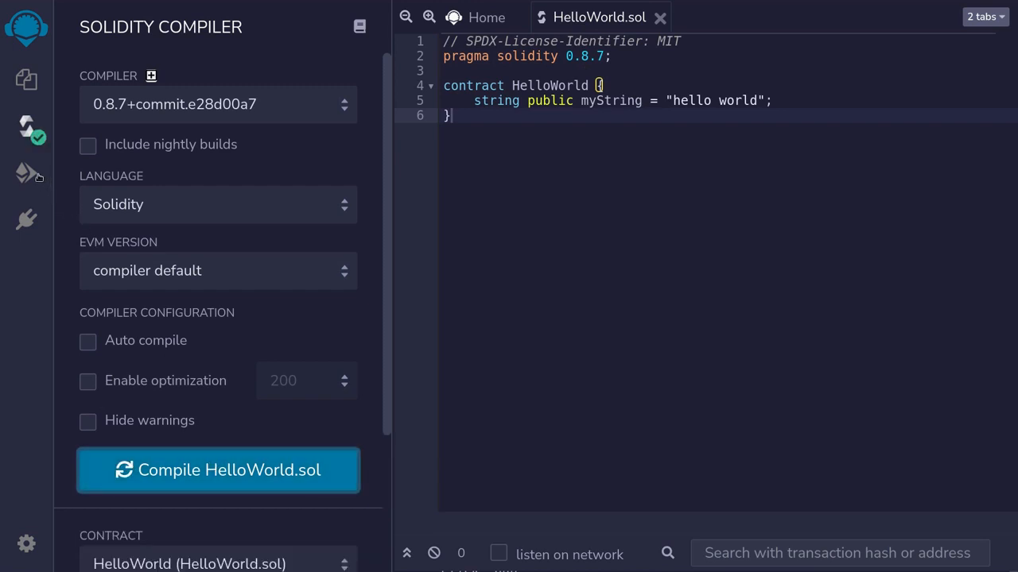
left_click(25, 177)
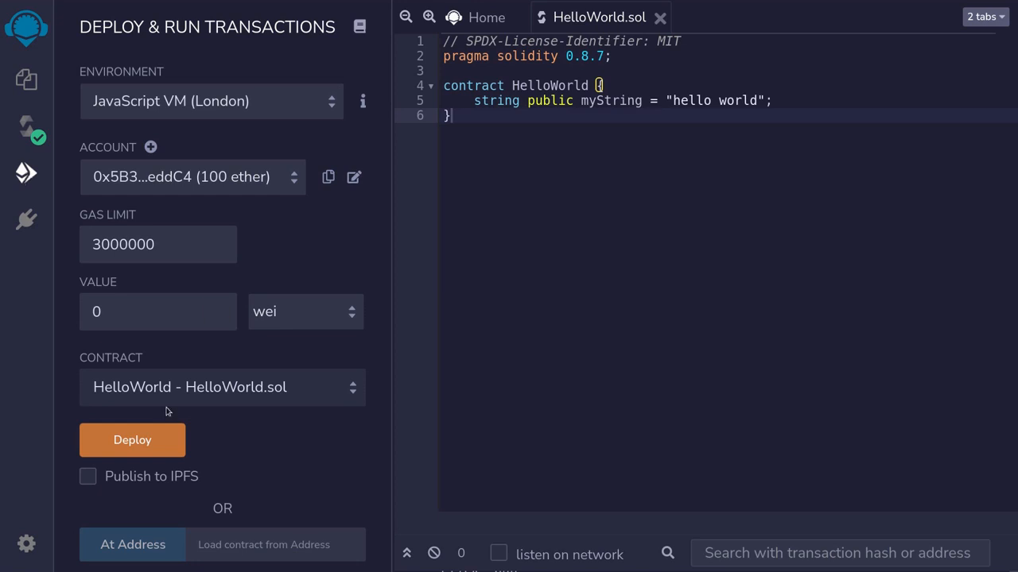
- Deploy the HelloWorld contract so it appears under Deployed Contracts
left_click(132, 440)
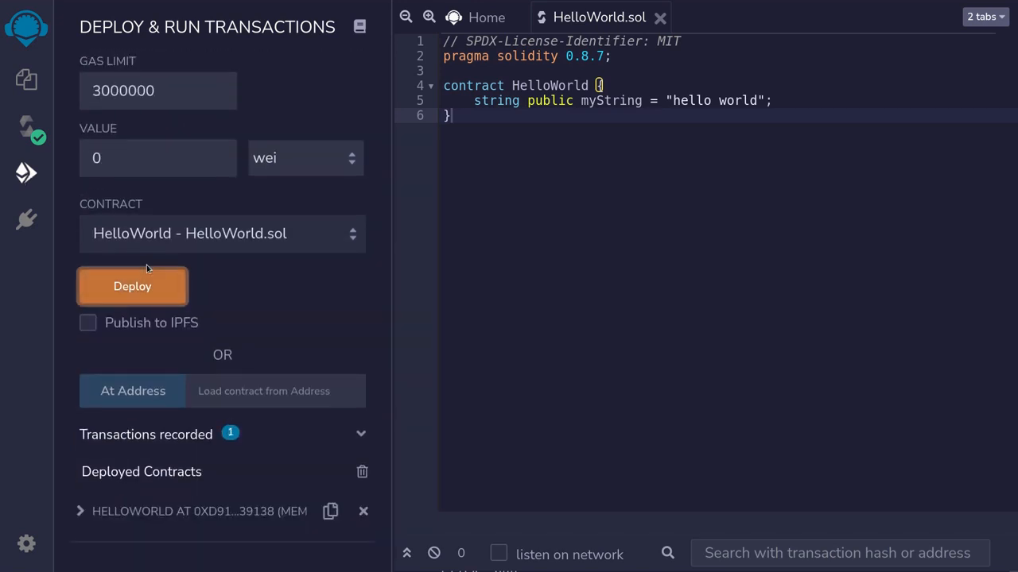
mouse_move(115, 528)
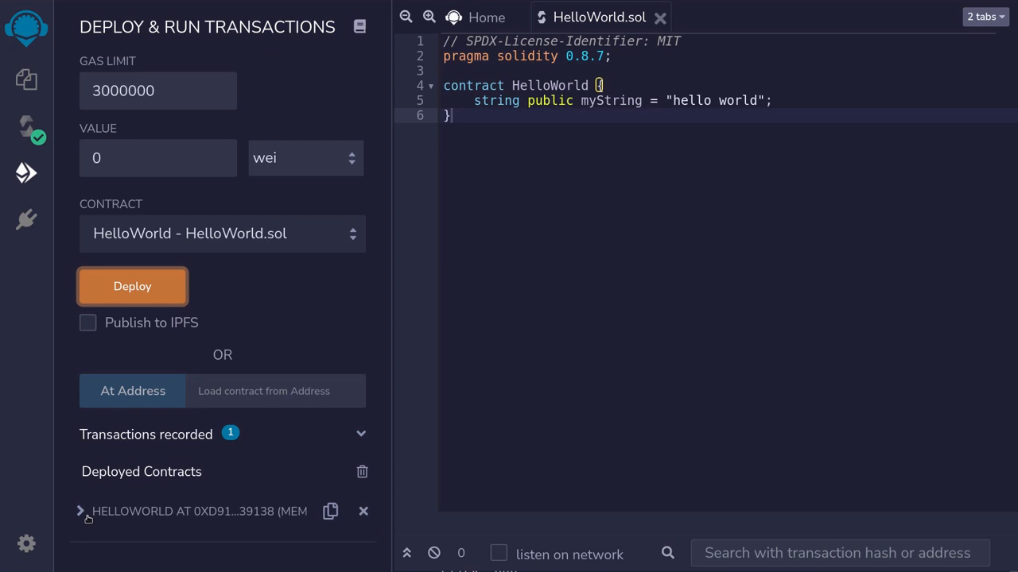
- Expand the deployed HELLOWORLD instance and call myString, returning 'hello world'
left_click(80, 510)
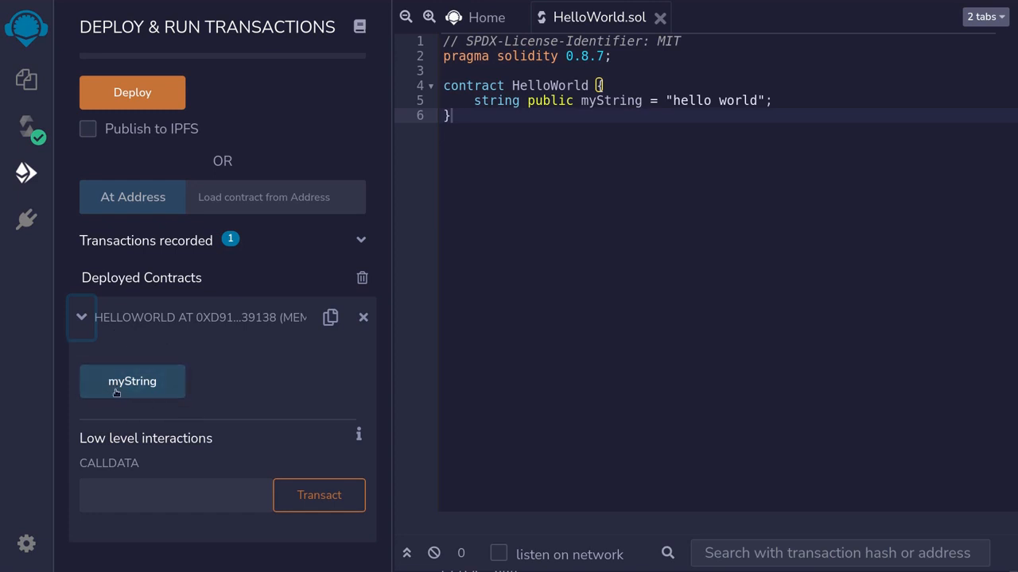
left_click(132, 381)
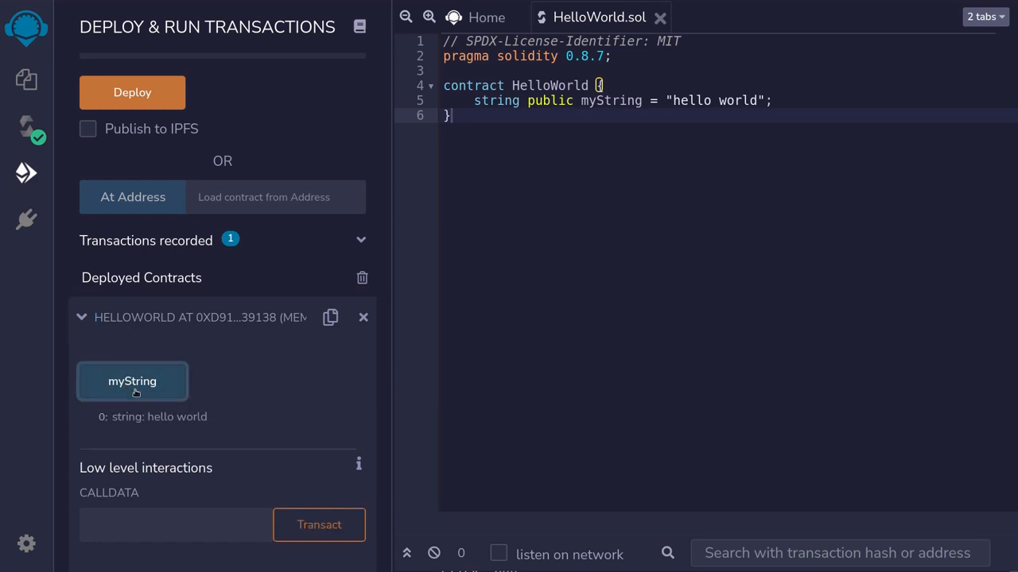